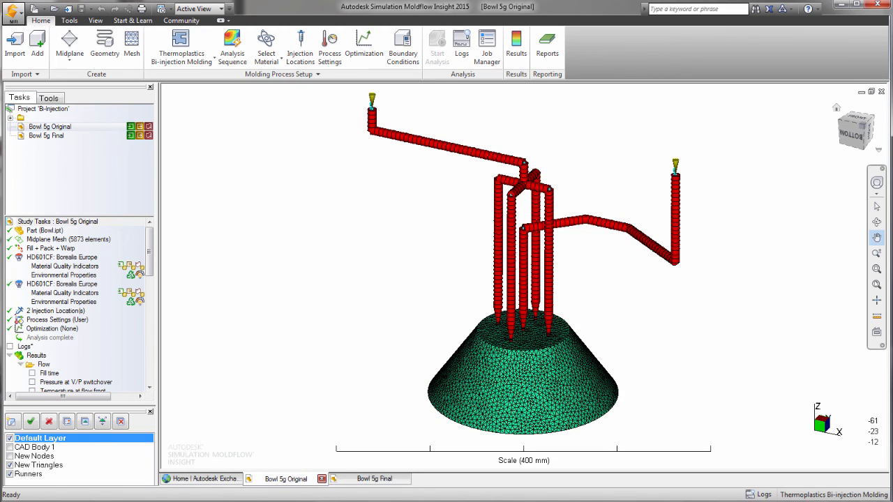
Step: Confirm Thermoplastics Bi-injection Molding and keep Fill + Pack + Warp as the analysis sequence
{"action": "left_click", "coordinate": [181, 44]}
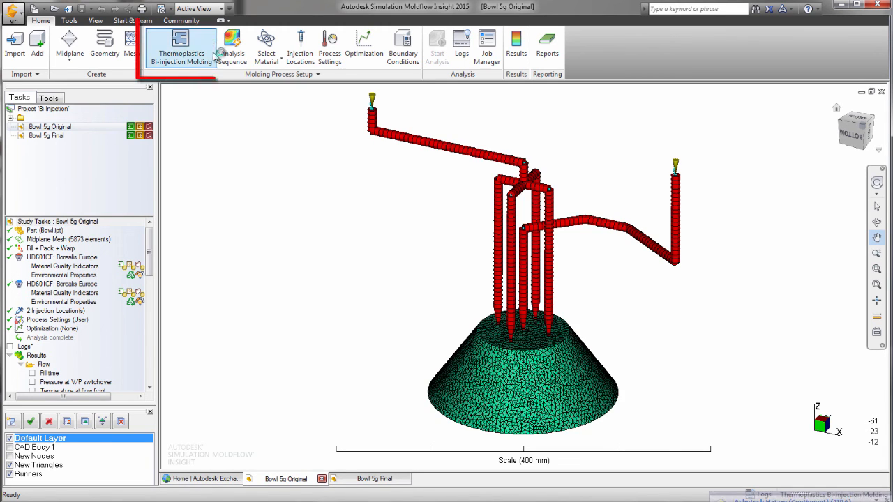
{"action": "left_click", "coordinate": [231, 45]}
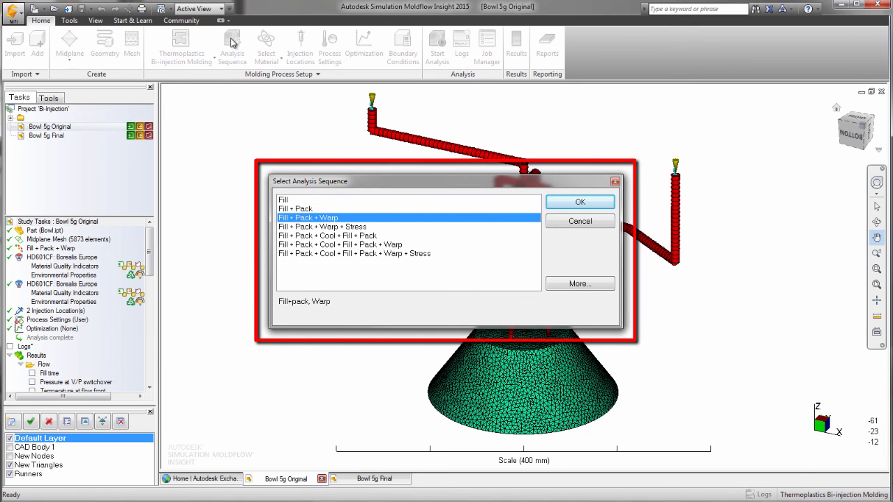
{"action": "left_click", "coordinate": [580, 201]}
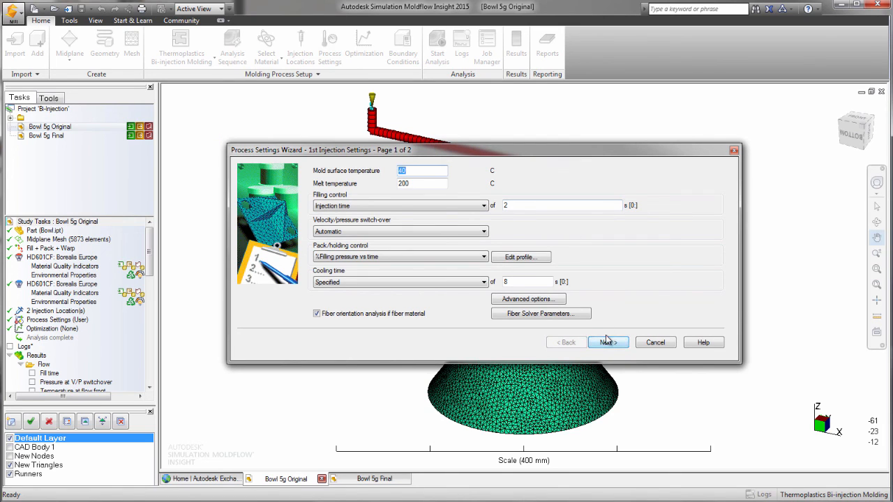
{"action": "left_click", "coordinate": [608, 341]}
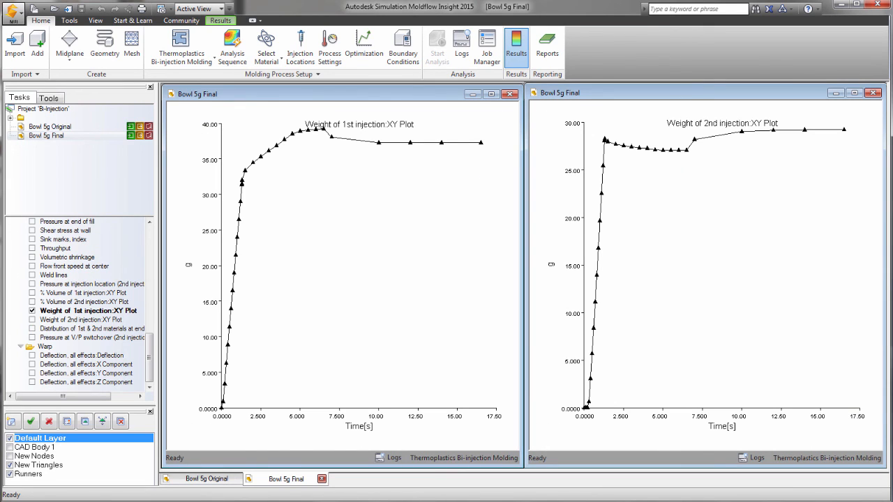
Step: Show the % Volume of 1st injection XY plot alongside the second-injection plot
{"action": "left_click", "coordinate": [32, 293]}
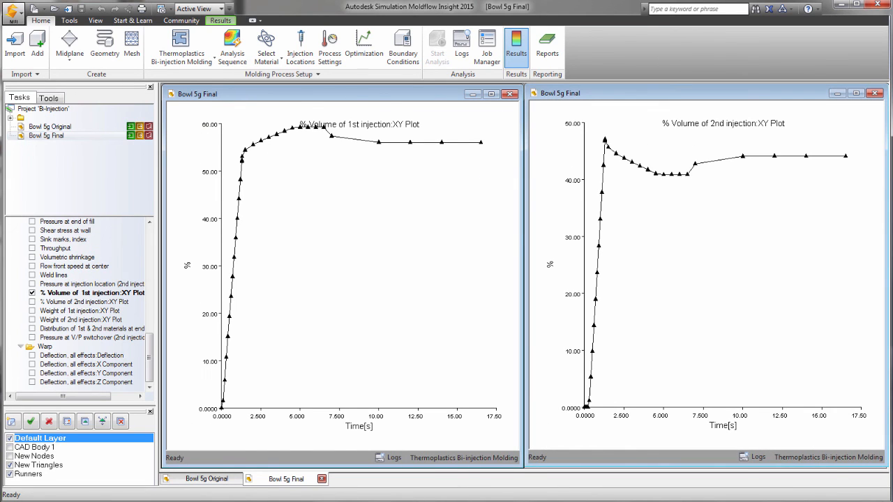